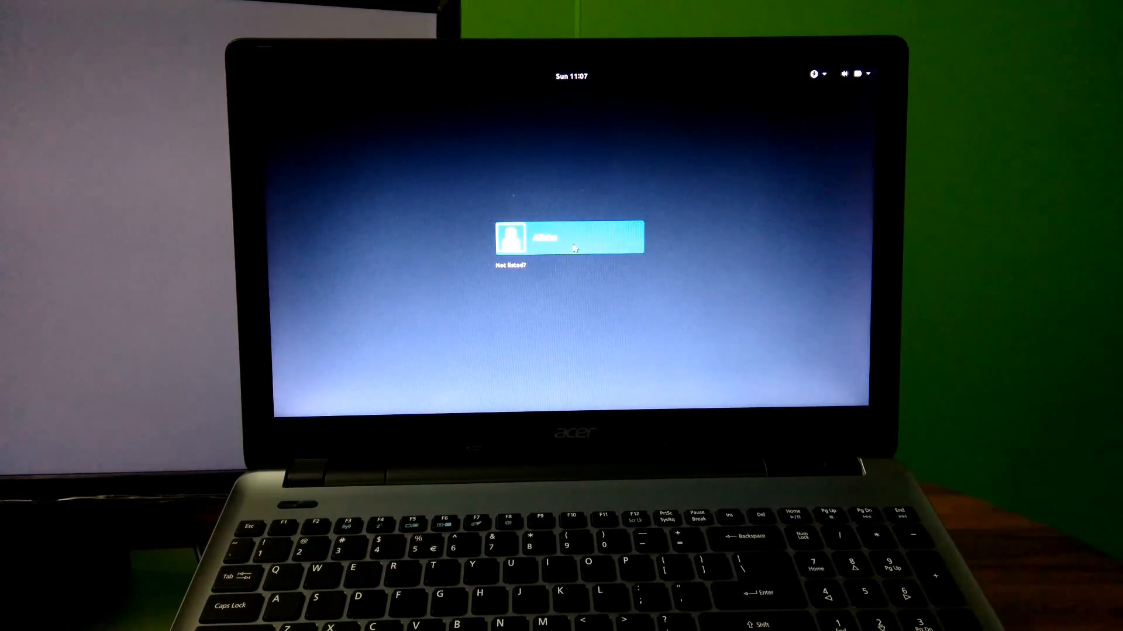
- Sign in to the user account from the GDM login screen to reach the Ubuntu desktop
click(569, 236)
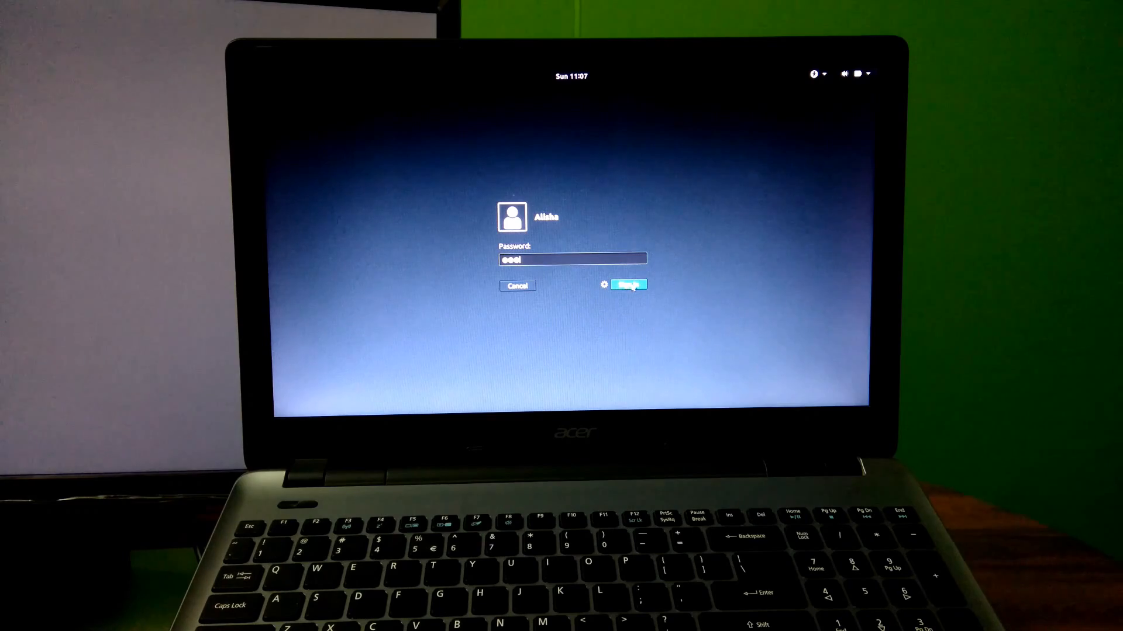
click(628, 285)
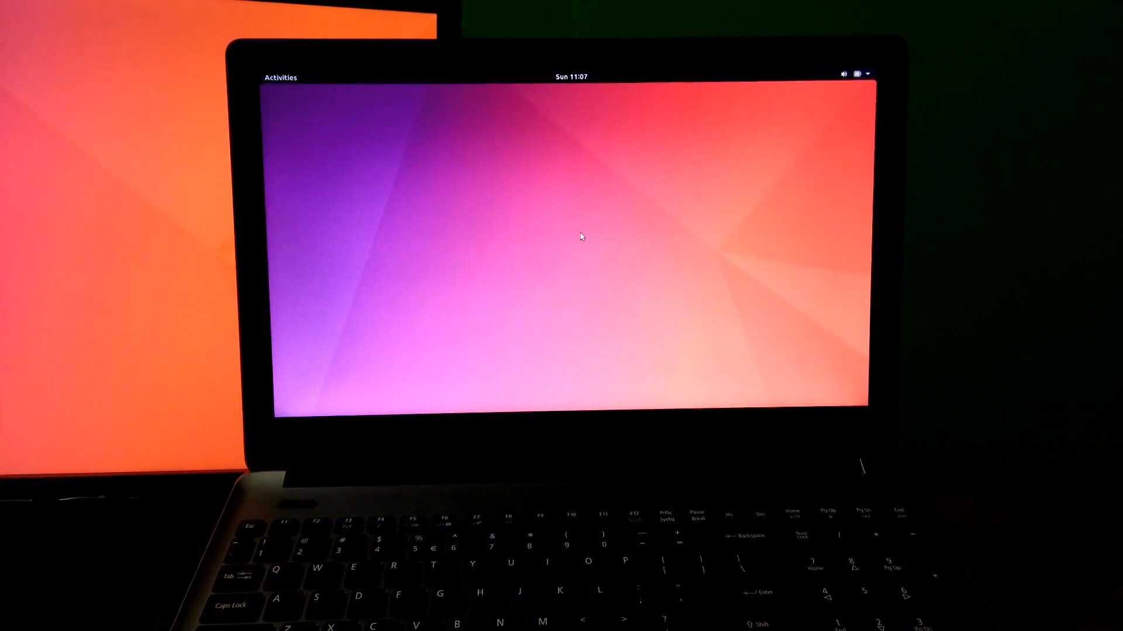
click(859, 74)
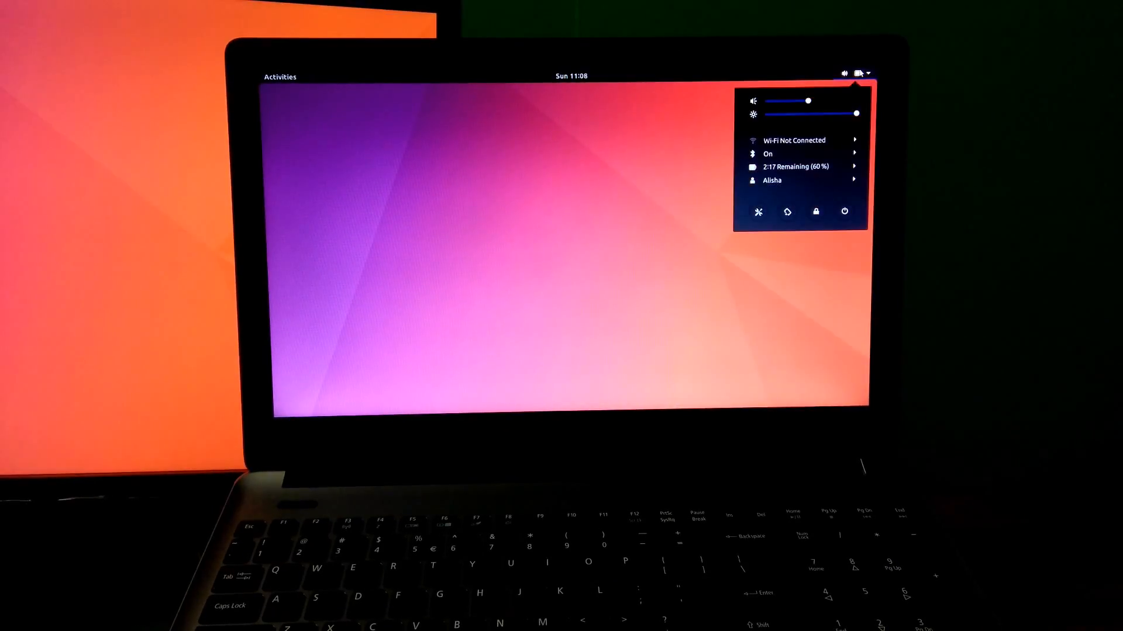
click(758, 212)
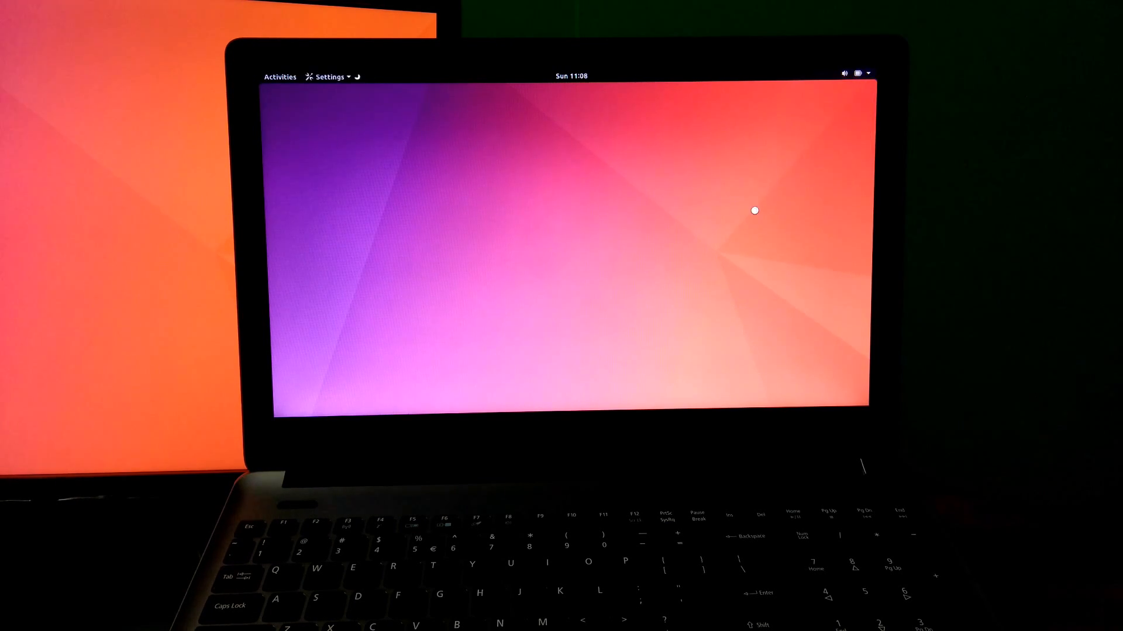
click(327, 77)
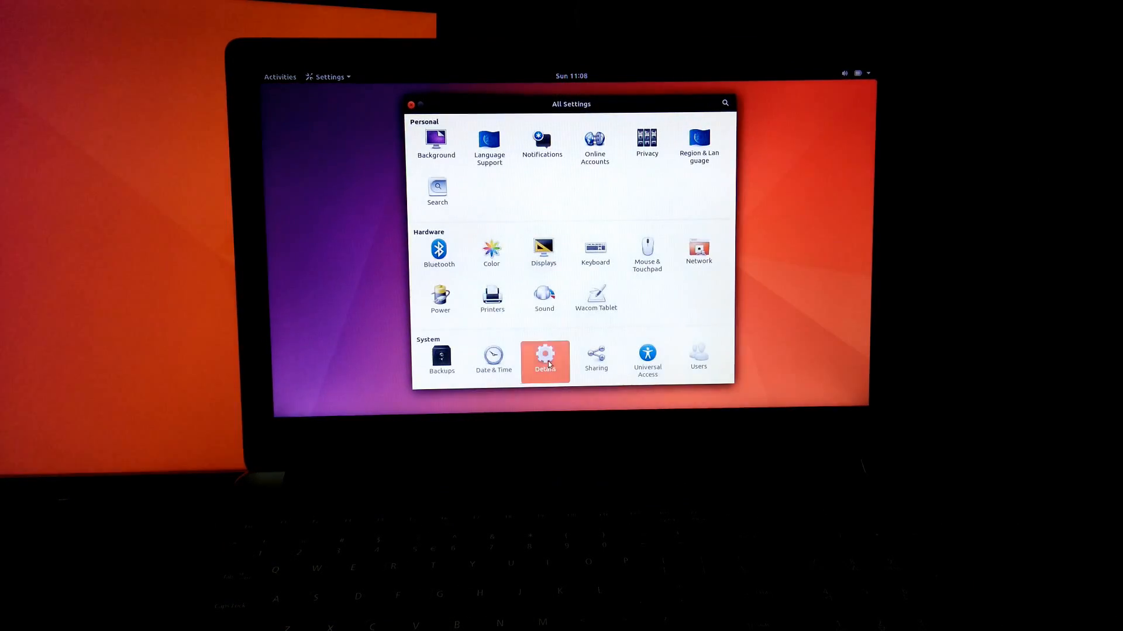
click(544, 358)
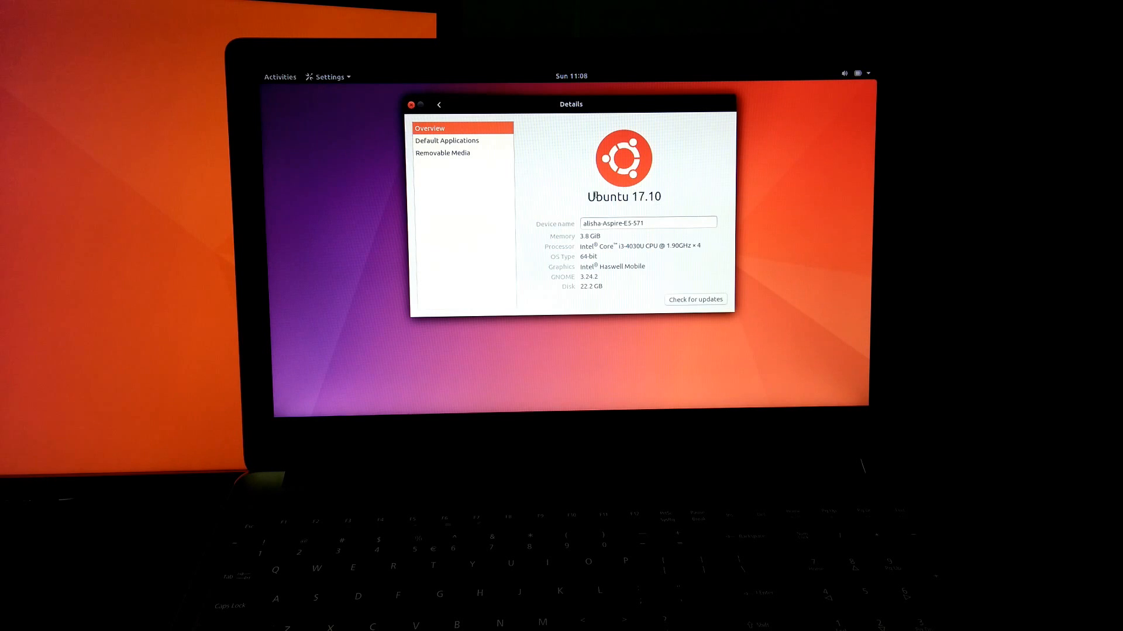
double_click(624, 197)
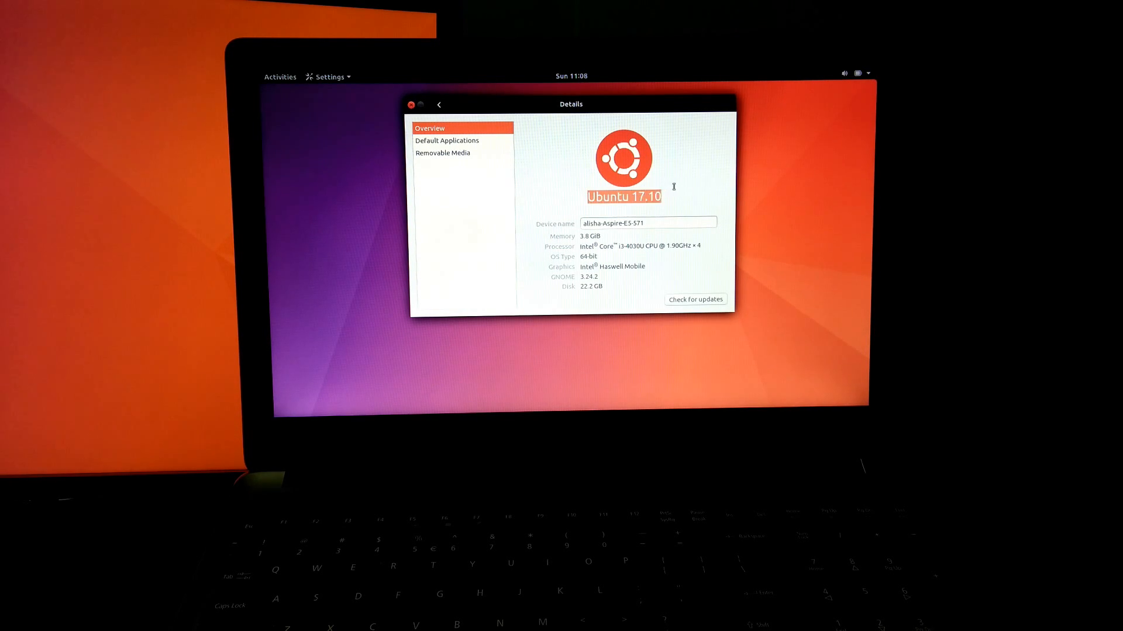
mouse_move(624, 294)
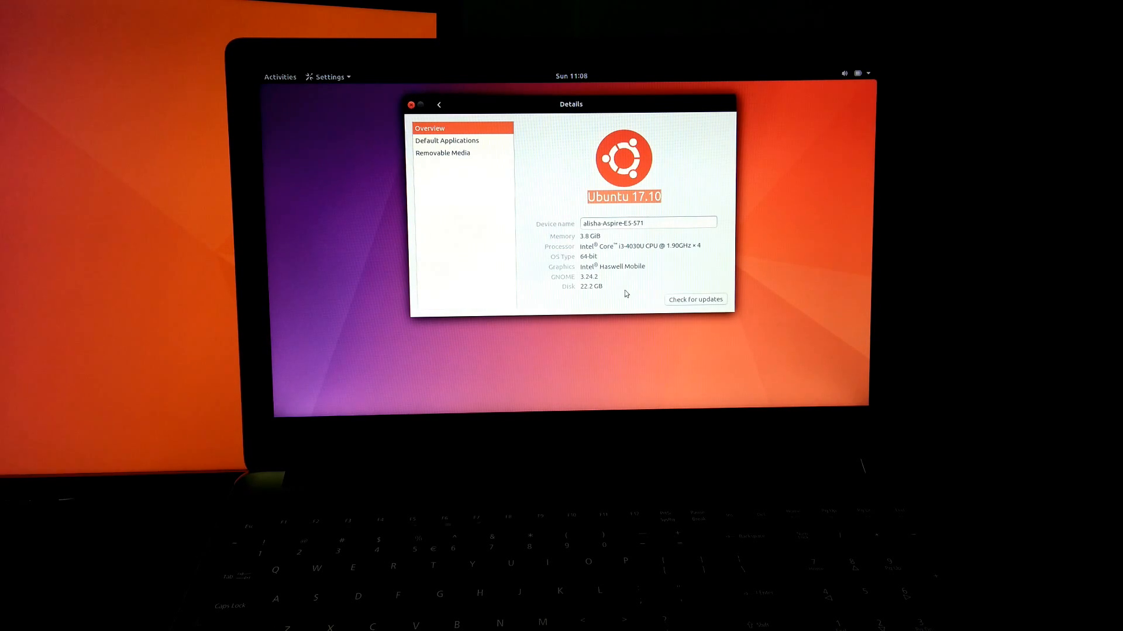
mouse_move(585, 256)
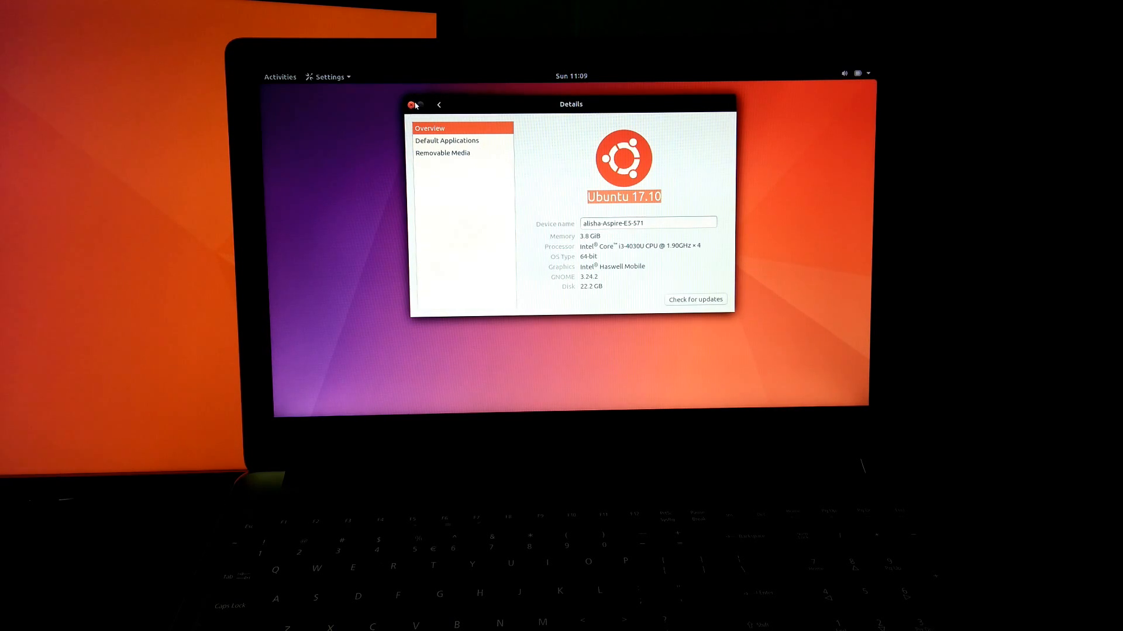
click(857, 73)
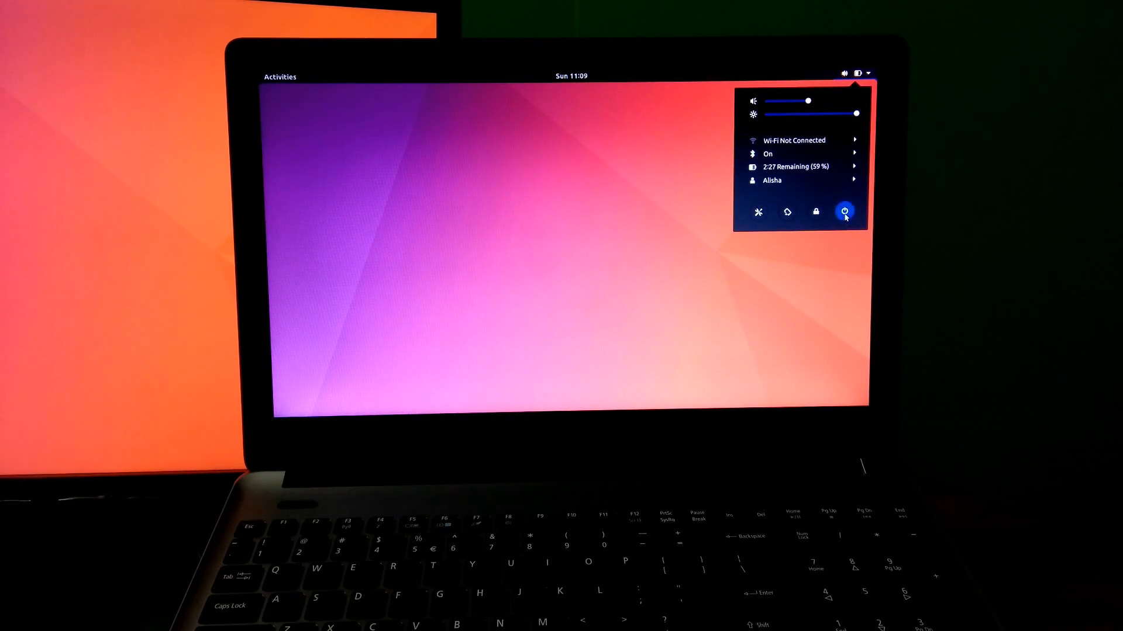
- Restart the laptop from the Power Off dialog in the system menu
click(845, 212)
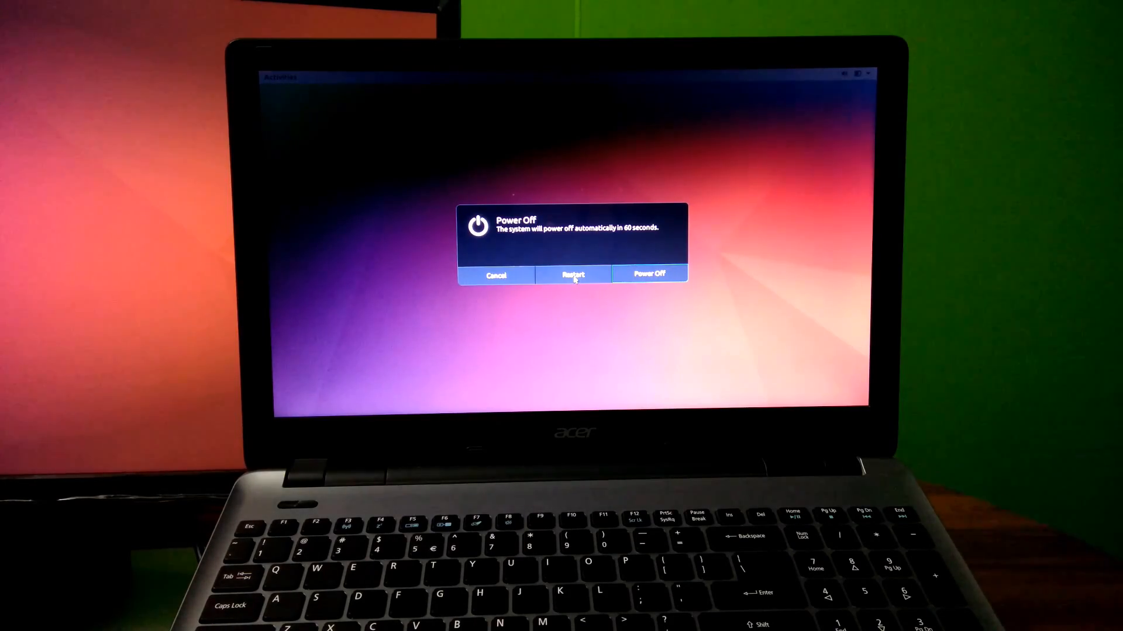
click(573, 275)
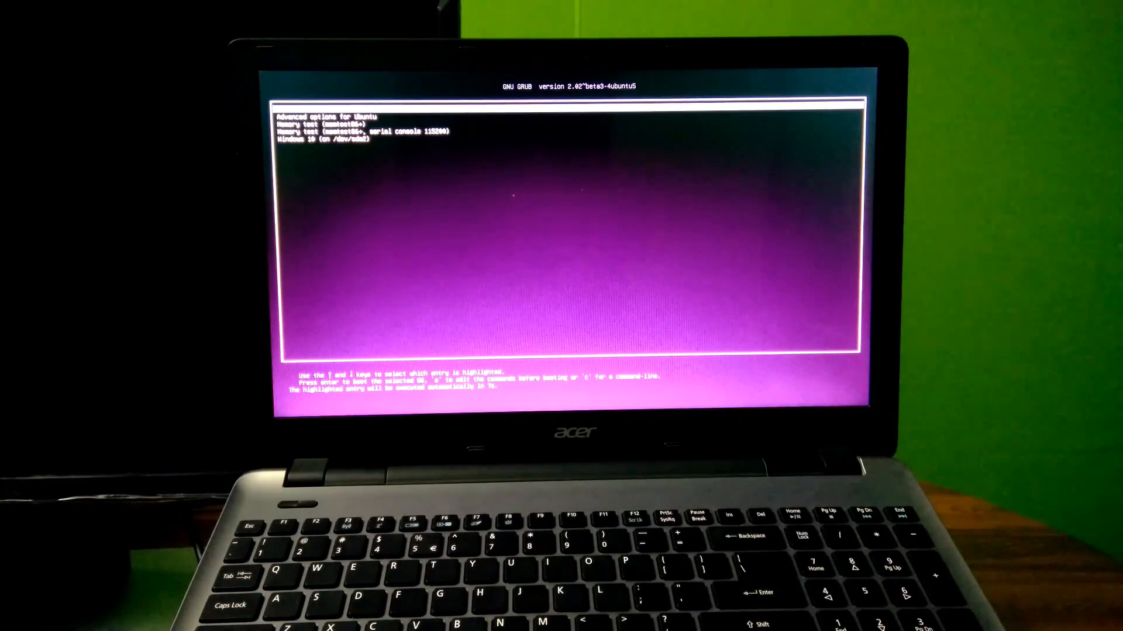
- Select the Windows 10 (on /dev/sda2) GRUB entry and boot into Windows
key(Up)
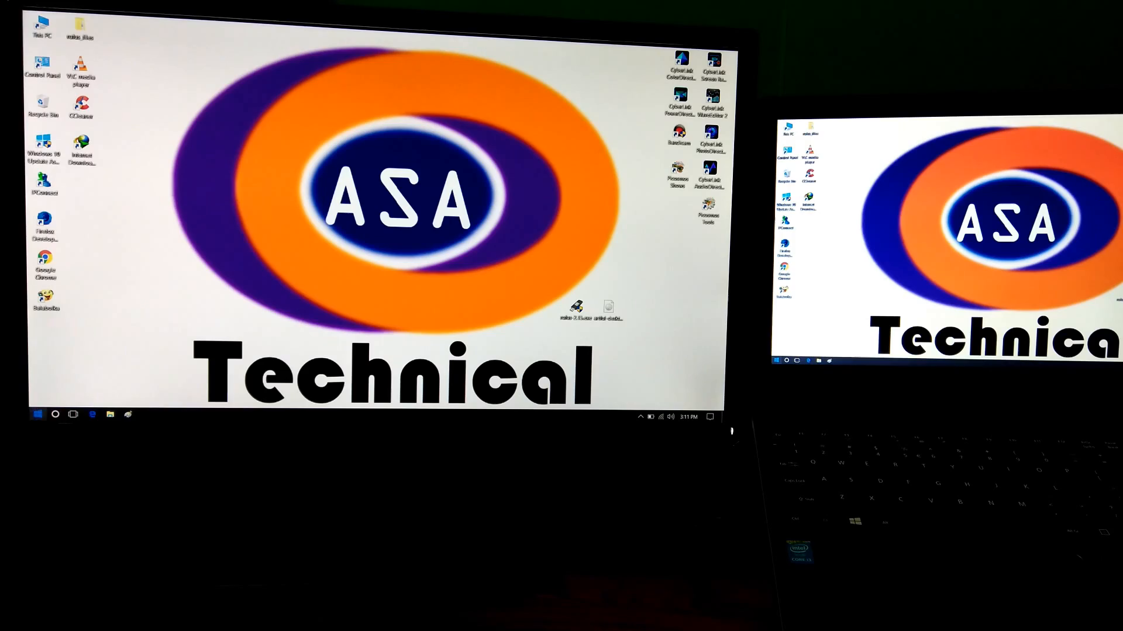
- Bring up the Start menu showing recently added Dell Display Manager apps and live tiles
click(38, 414)
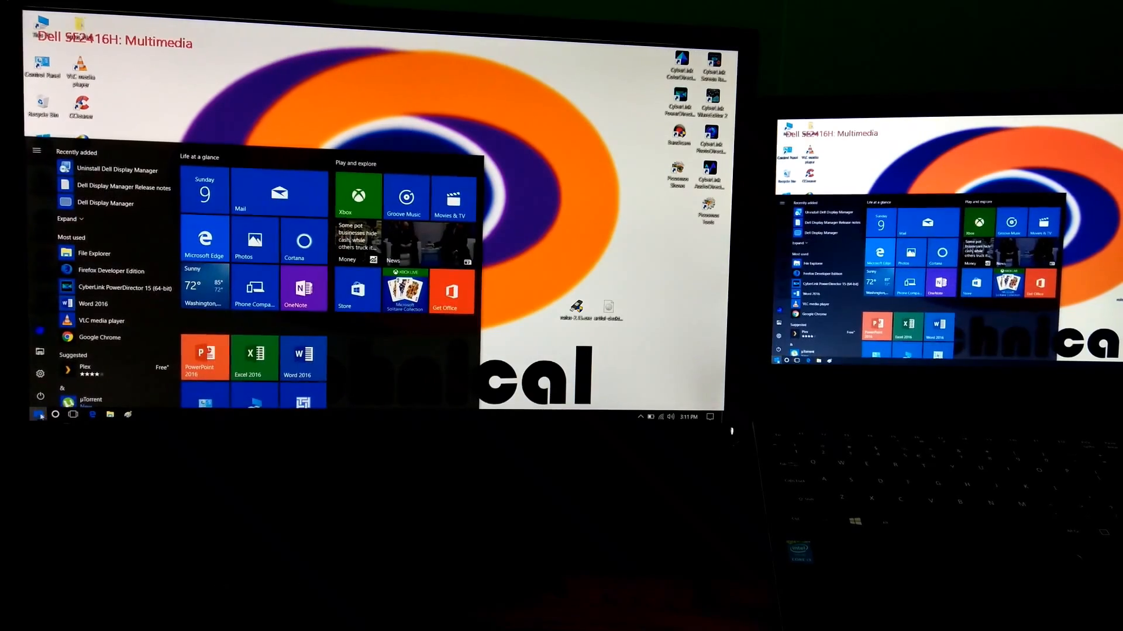